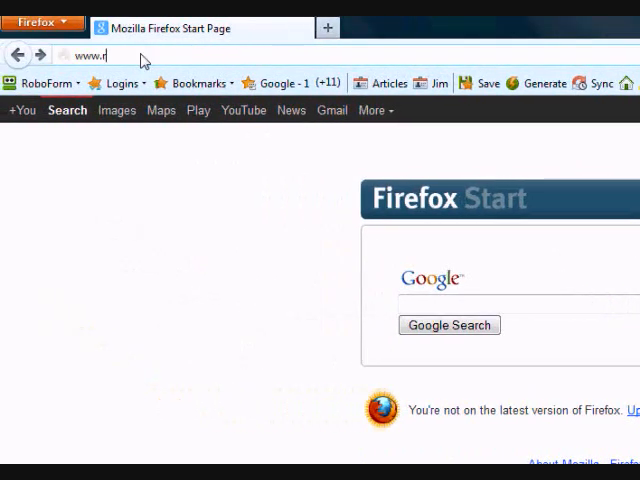
pyautogui.write('egistry-clean')
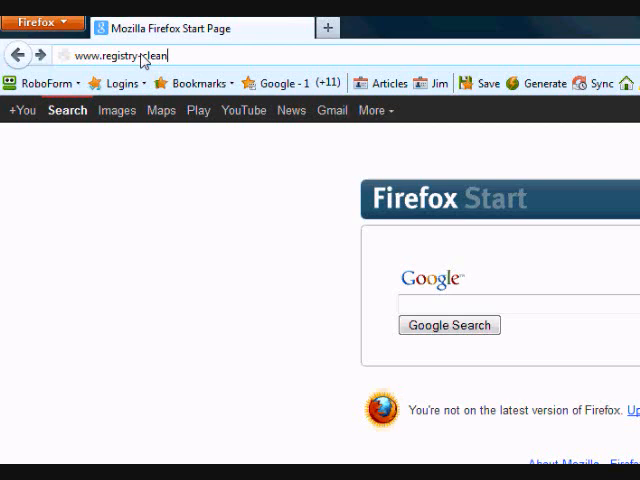
pyautogui.write('-up.net')
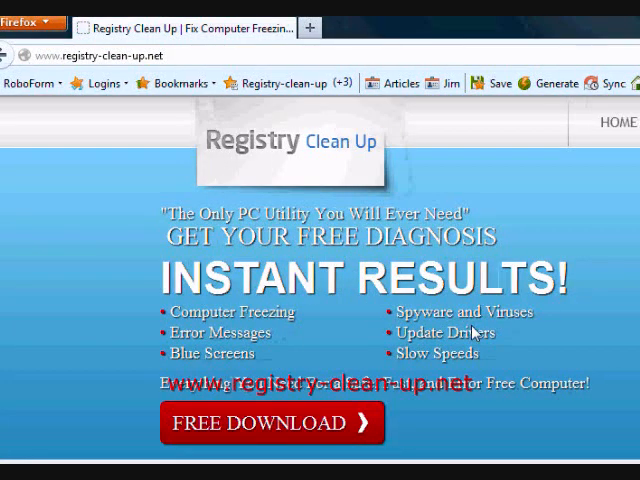
# Step: Download the RegCurePro.exe installer via FREE DOWNLOAD and save the file
pyautogui.scroll(-3)
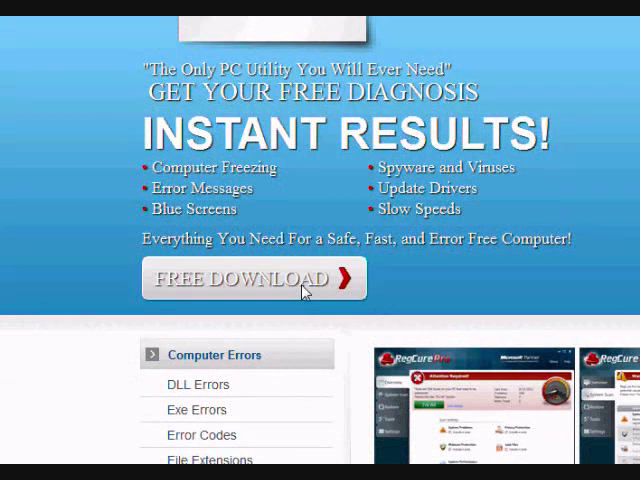
pyautogui.click(253, 278)
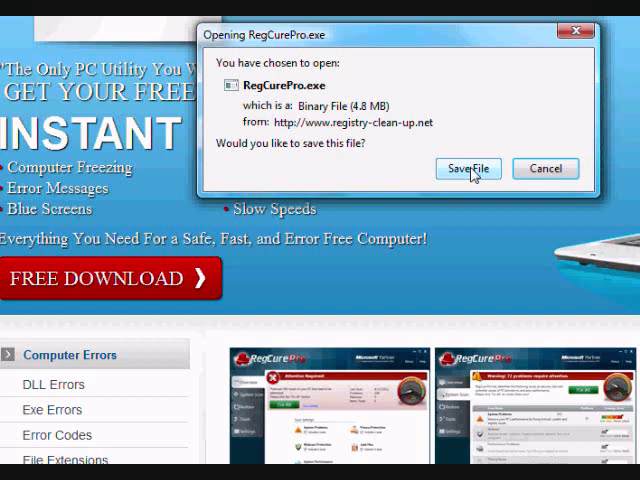
pyautogui.click(468, 168)
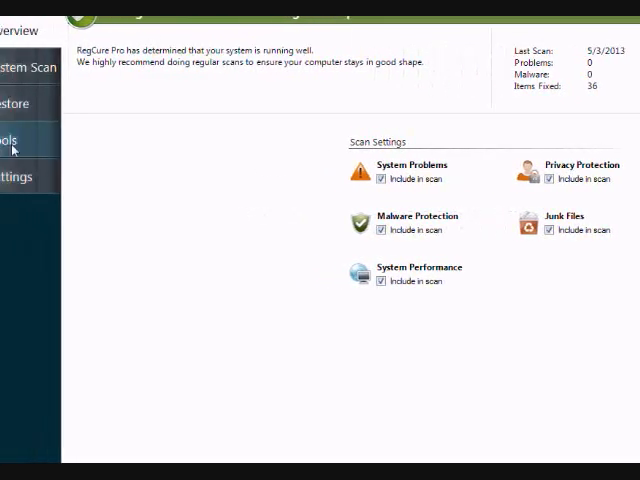
# Step: Open the Tools page from RegCure Pro's left sidebar
pyautogui.click(10, 140)
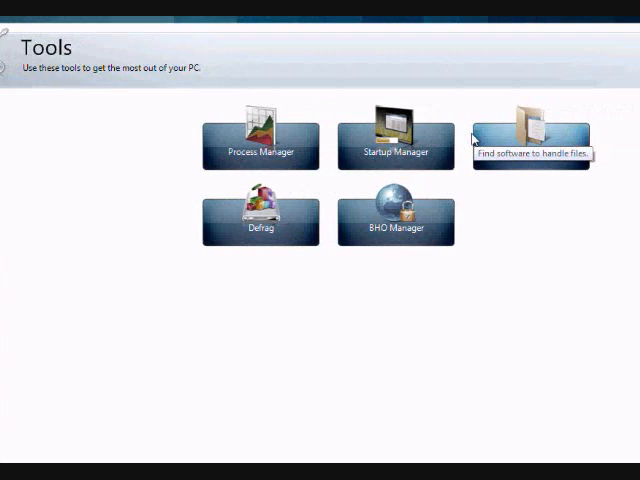
pyautogui.moveTo(308, 171)
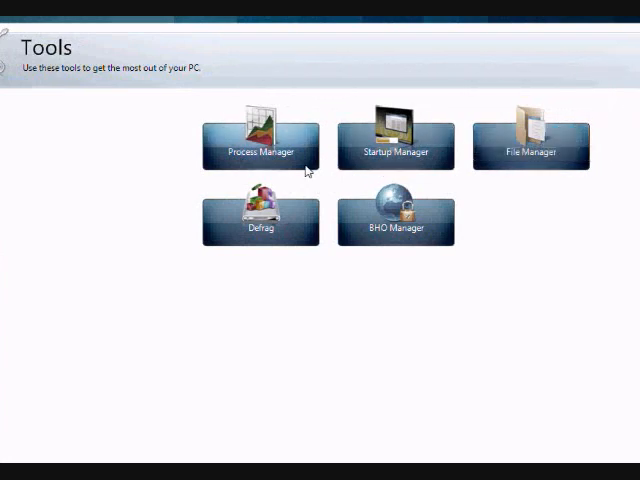
pyautogui.moveTo(296, 170)
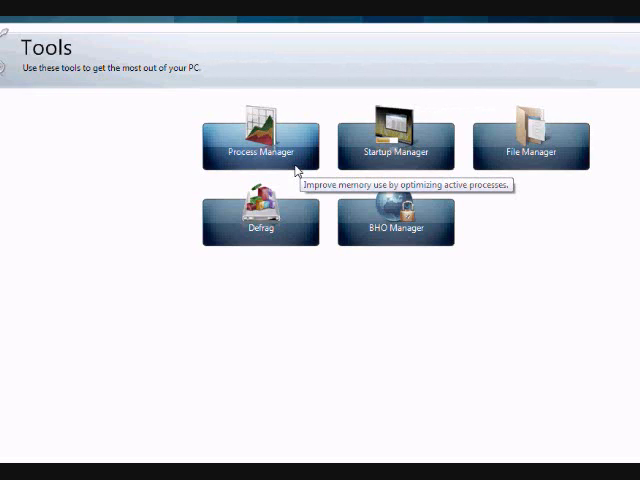
pyautogui.moveTo(294, 168)
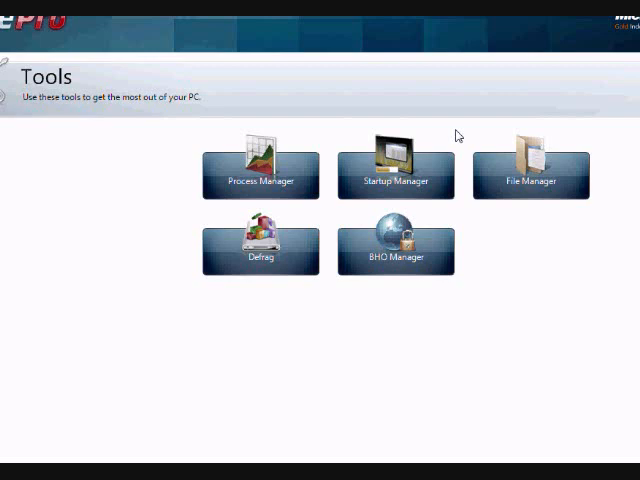
pyautogui.moveTo(262, 272)
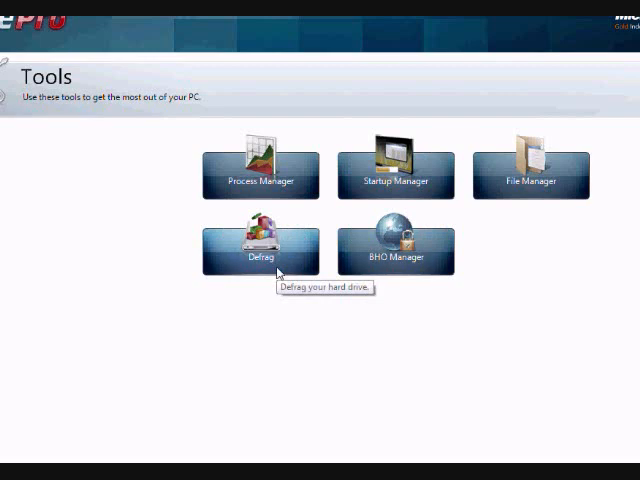
pyautogui.moveTo(278, 265)
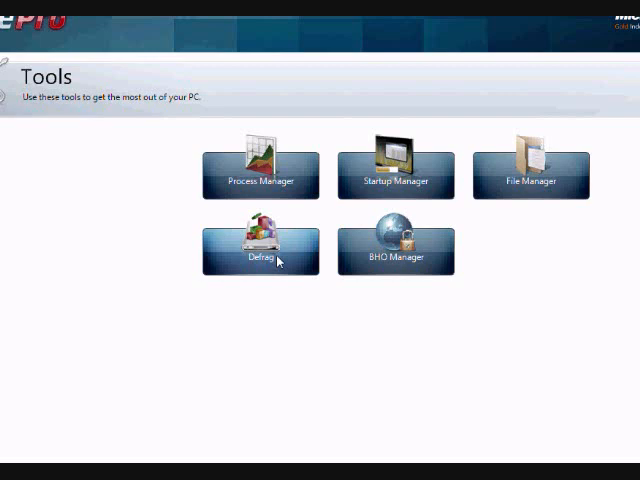
pyautogui.moveTo(280, 260)
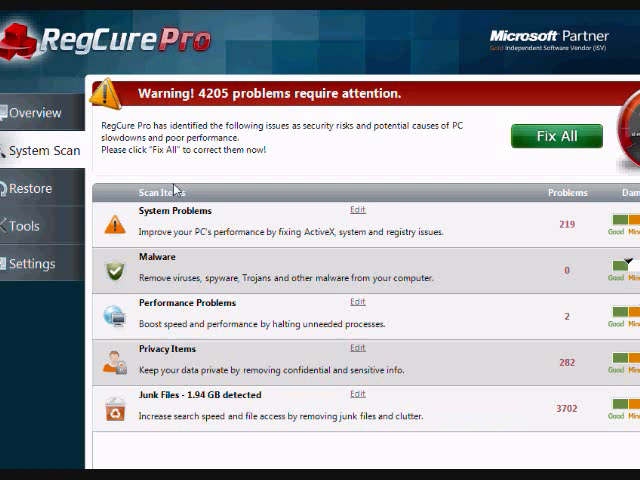
pyautogui.moveTo(268, 207)
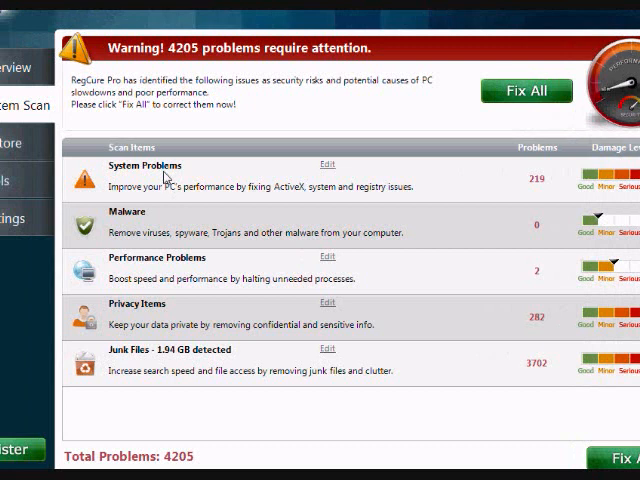
pyautogui.moveTo(328, 172)
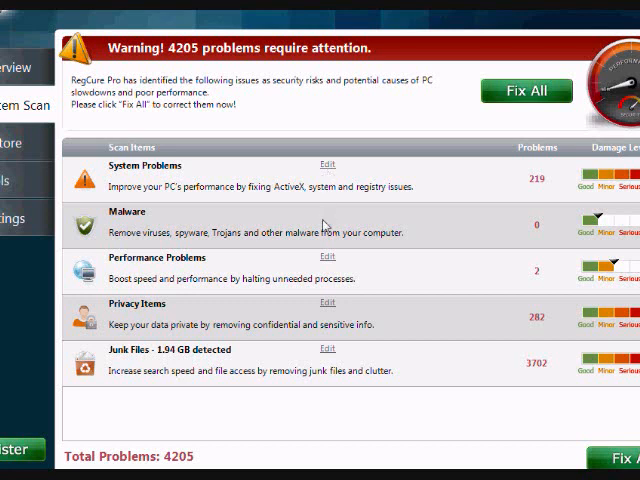
pyautogui.moveTo(312, 287)
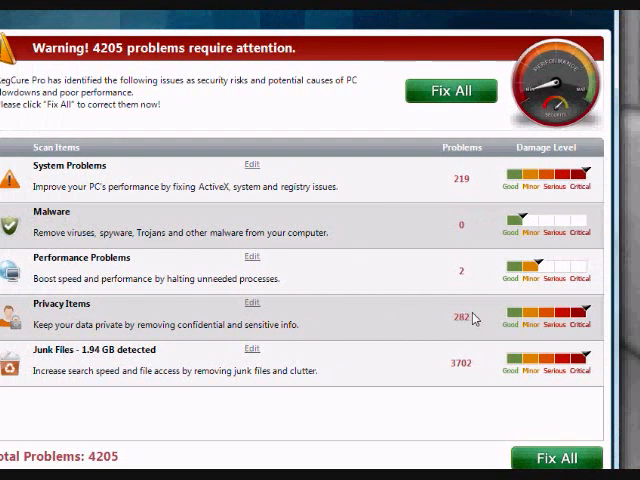
pyautogui.moveTo(169, 342)
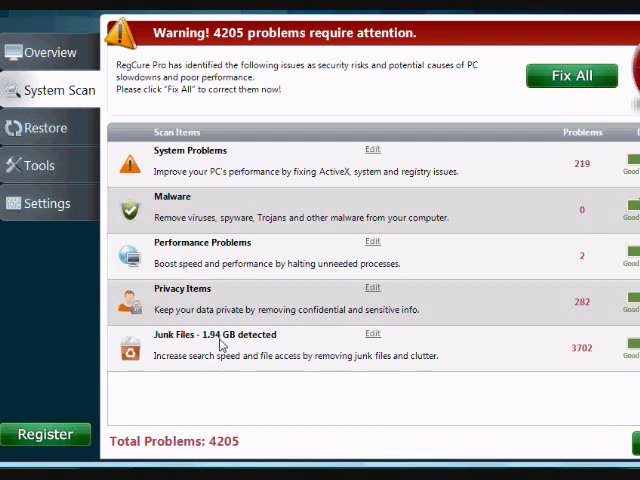
pyautogui.click(372, 336)
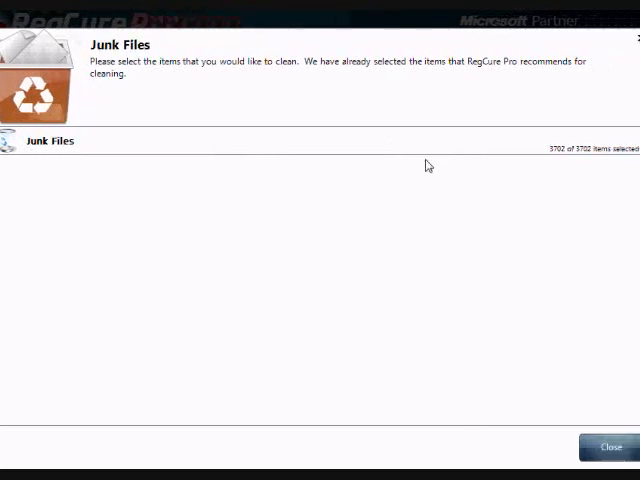
pyautogui.click(49, 141)
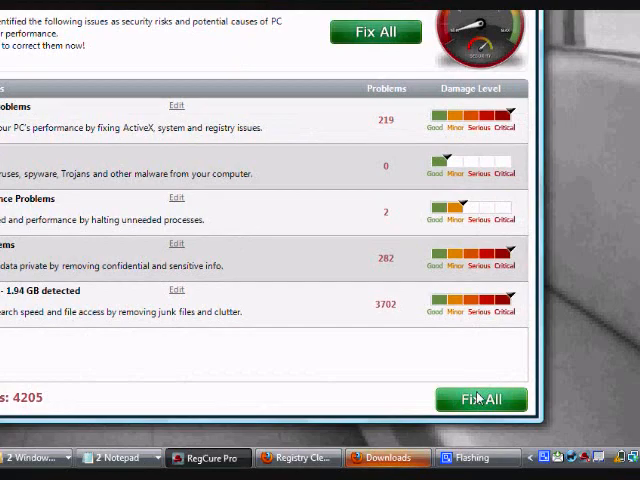
# Step: Apply Fix All to the 4205 detected problems
pyautogui.click(481, 399)
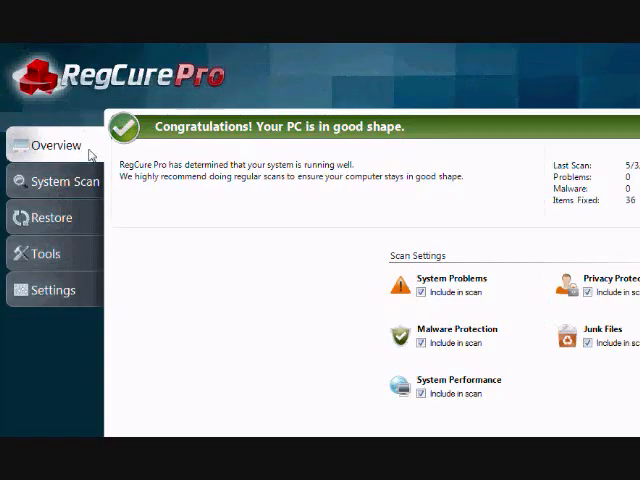